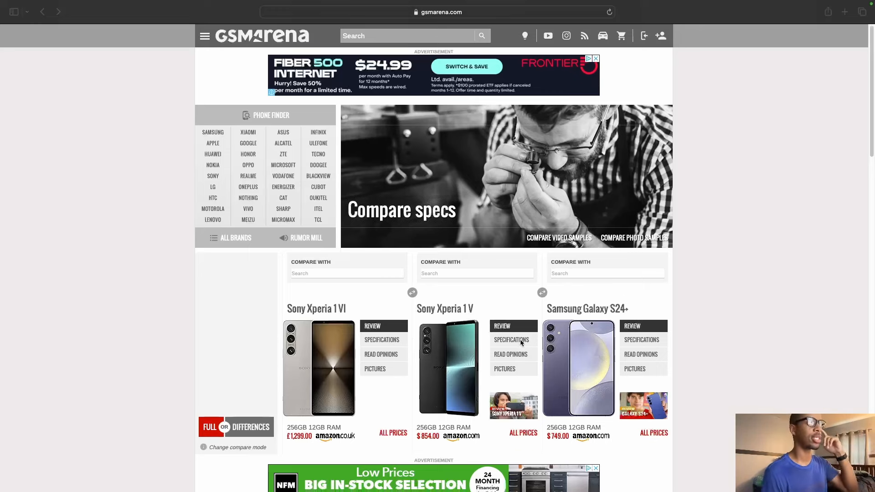
Search 's2' in the third column to swap in the Samsung Galaxy S24 Ultra.
scroll(down, 3)
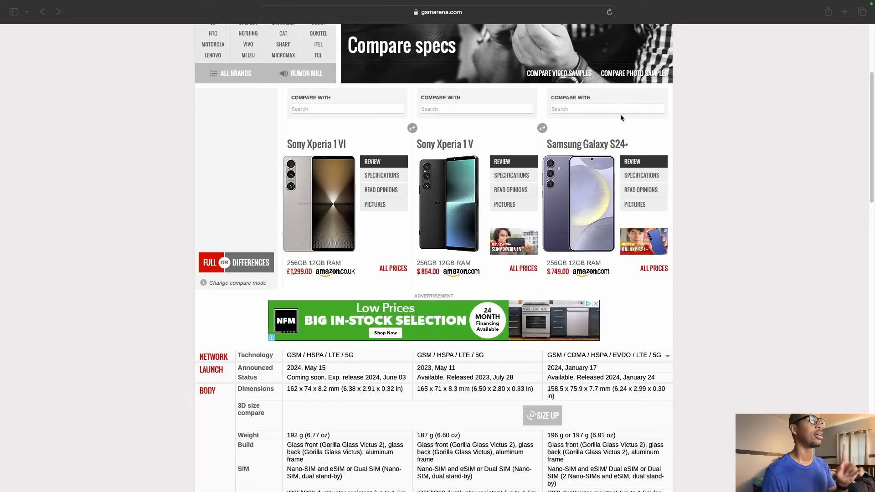
click(607, 109)
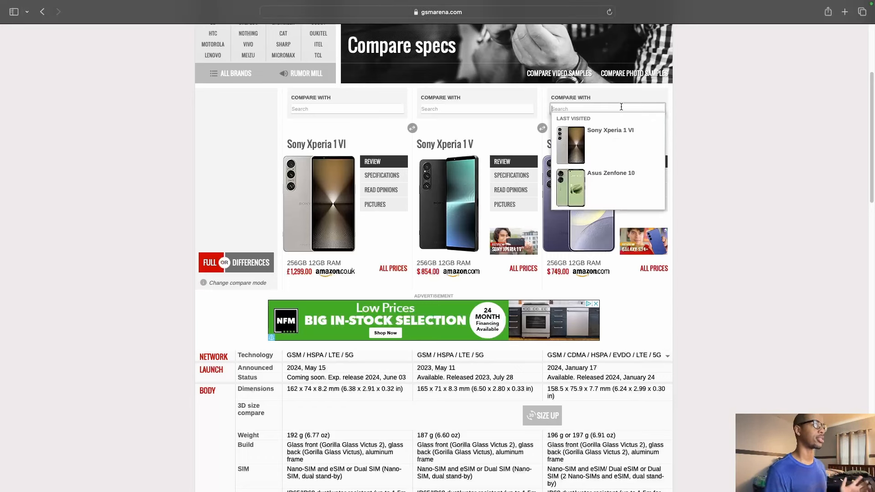
text(s2)
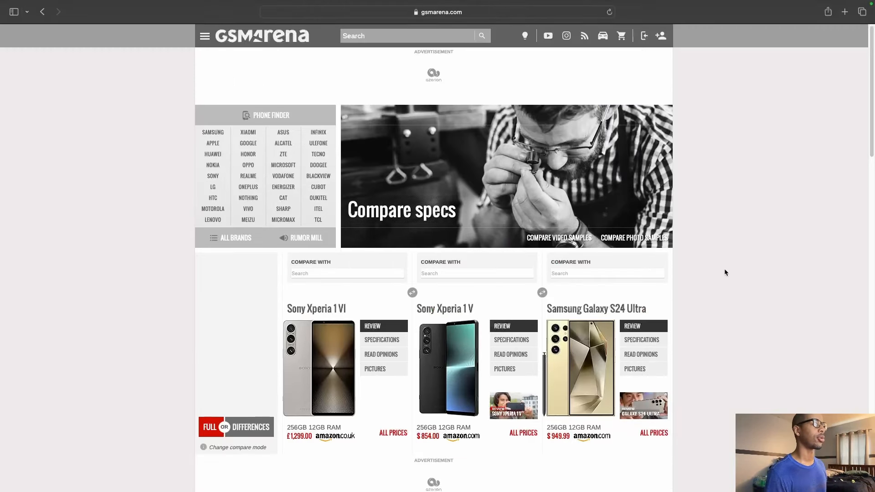
scroll(down, 3)
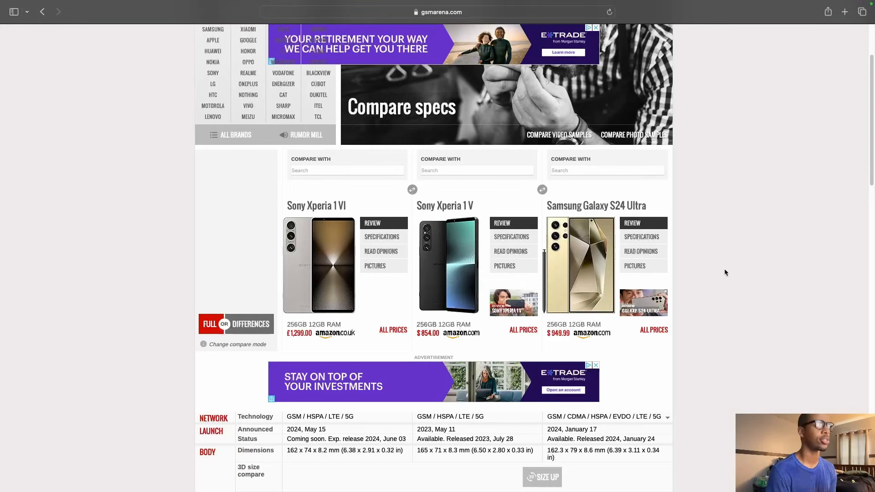
scroll(down, 3)
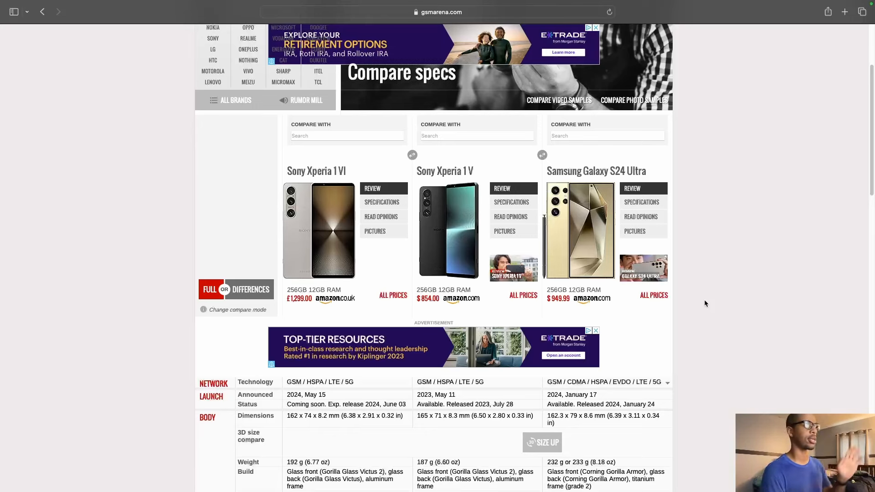
scroll(down, 3)
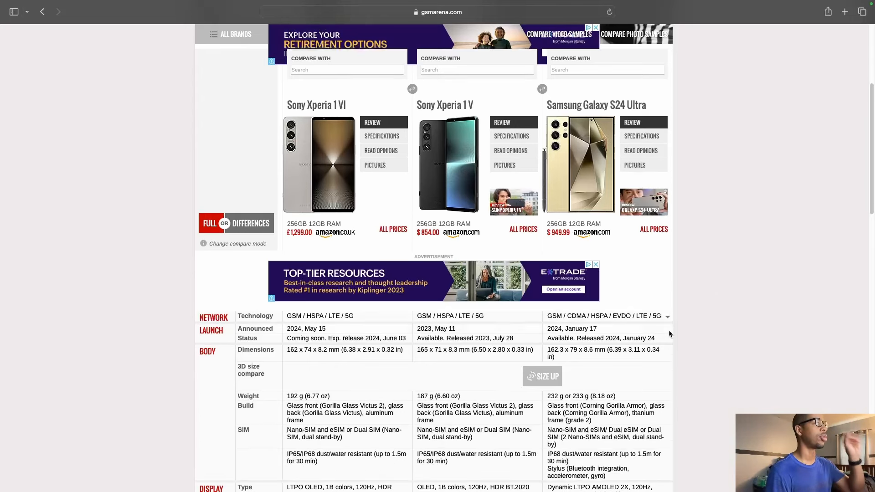
scroll(down, 3)
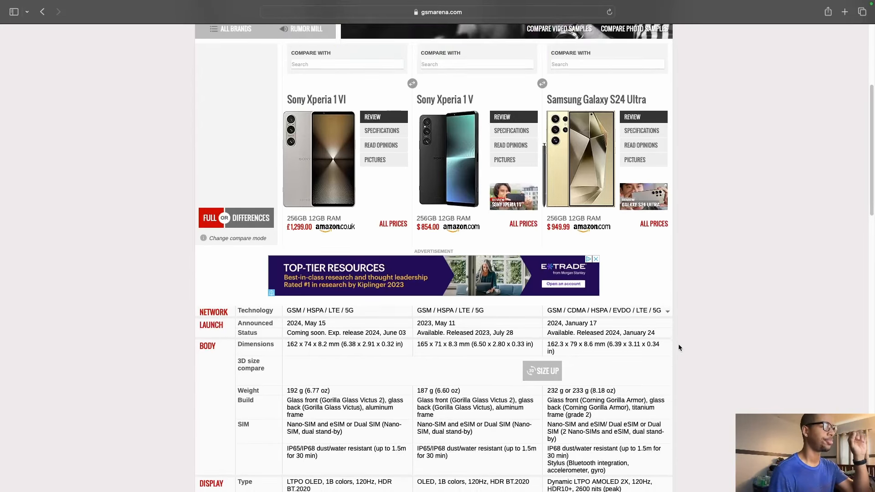
scroll(down, 3)
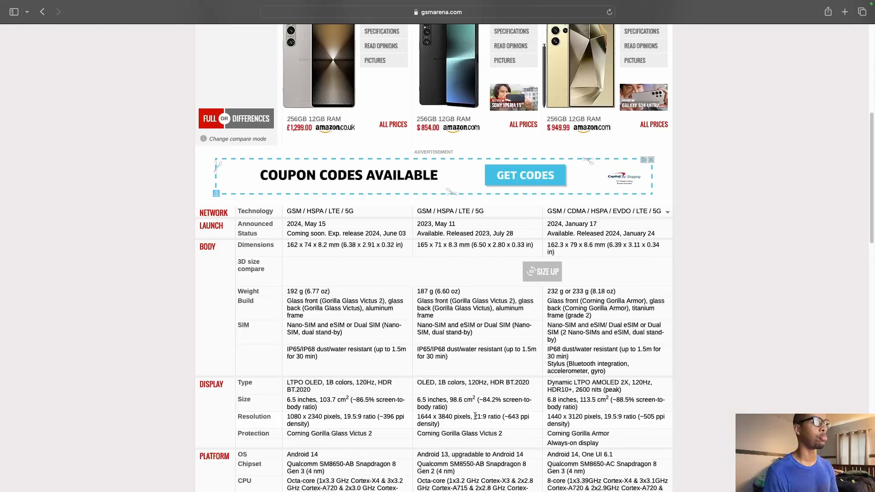
double_click(485, 416)
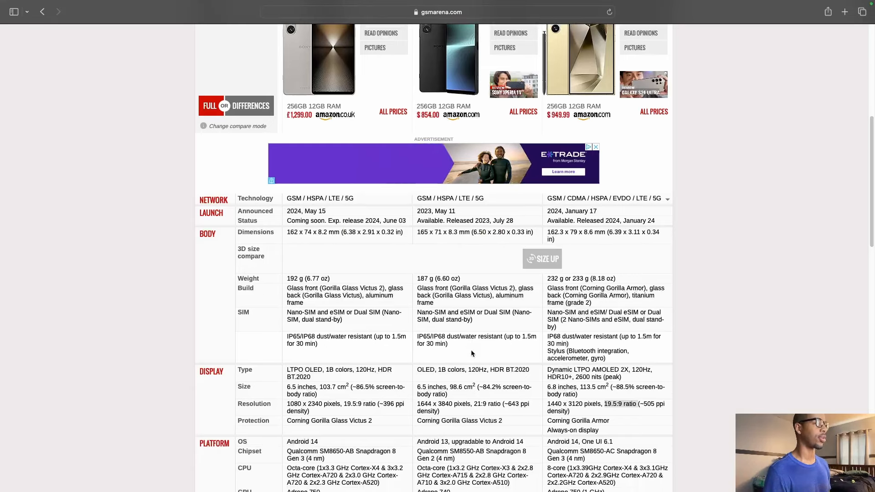
scroll(down, 3)
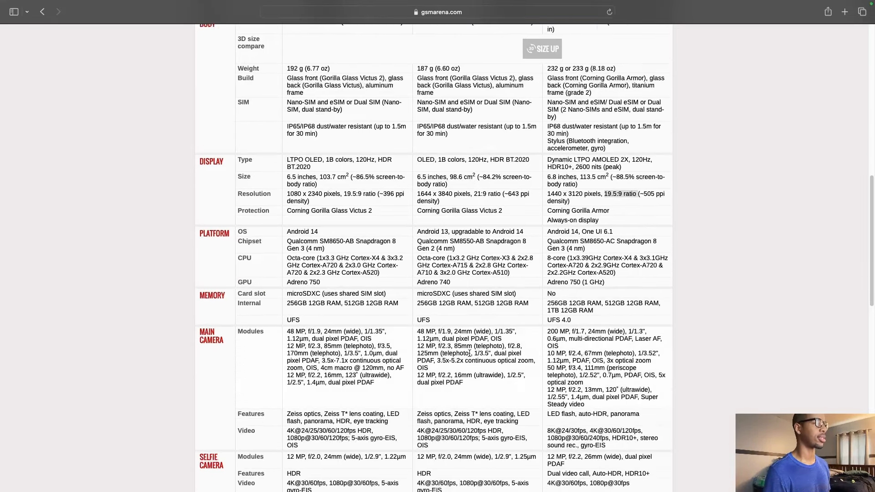
scroll(down, 3)
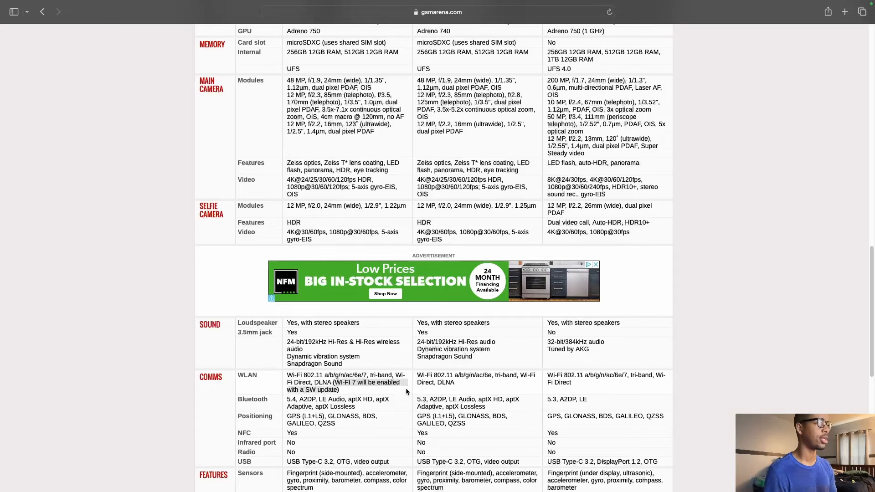
scroll(down, 3)
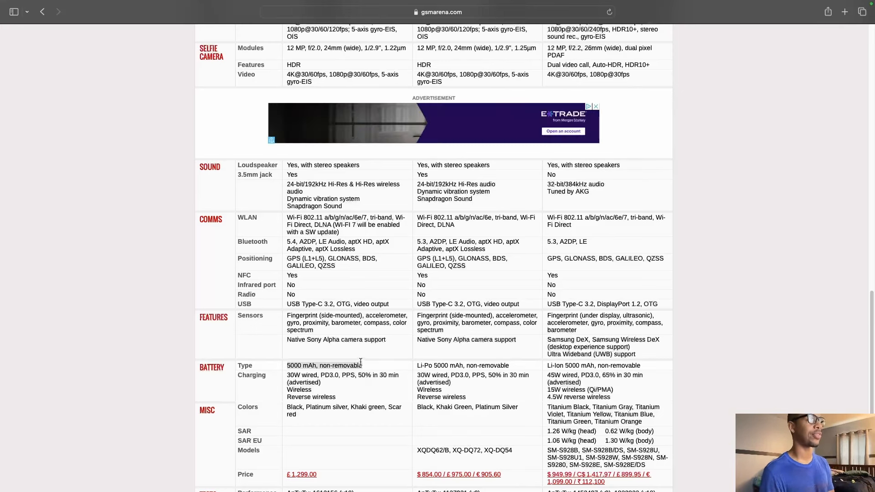
scroll(down, 3)
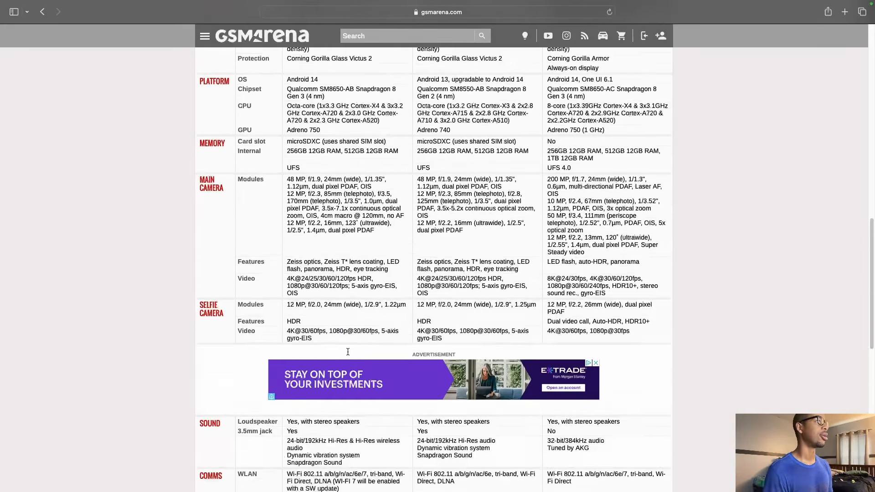
scroll(up, 3)
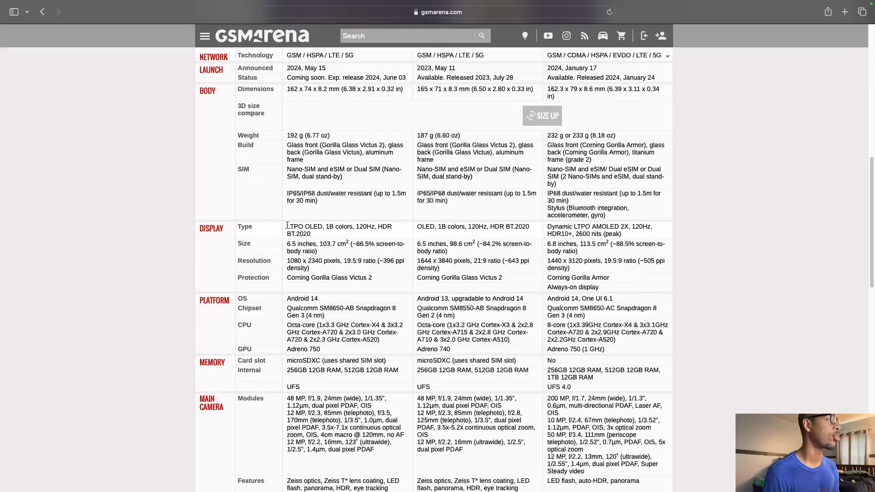
Select the Xperia 1 VI's 'LTPO OLED, 120Hz' display type text.
double_click(304, 227)
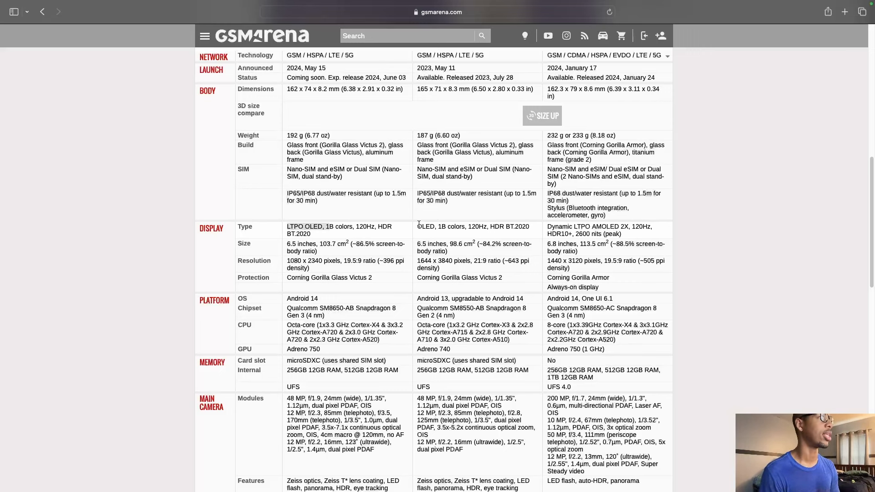
drag(418, 227, 529, 226)
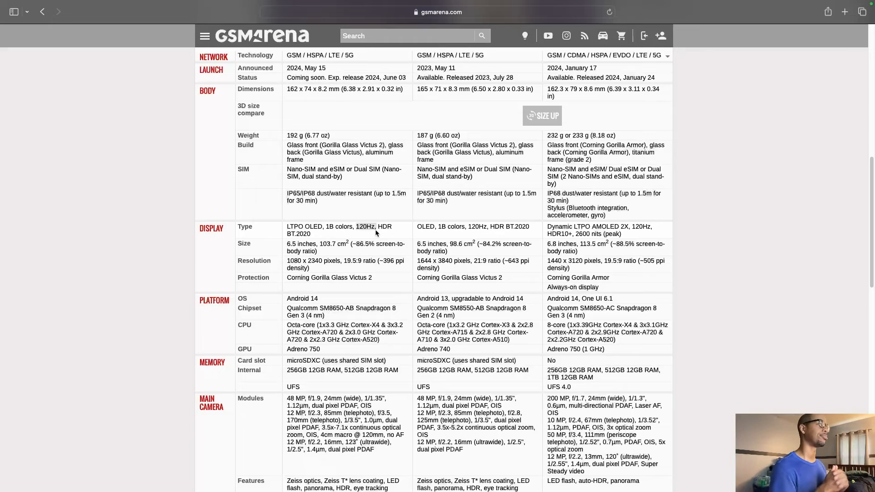
Scroll to the phone headers showing names, pictures and prices.
scroll(down, 3)
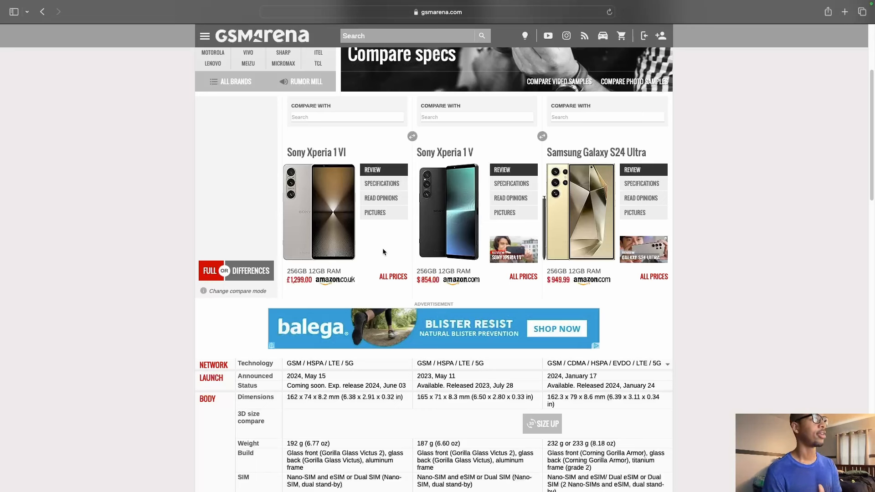
mouse_move(582, 280)
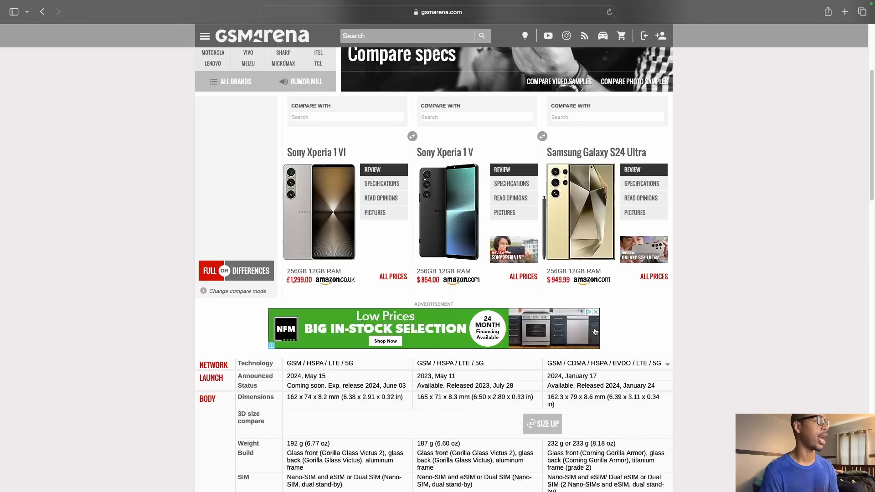
Scroll the page while swapping the third phone for the Sony Xperia 10 VI.
scroll(down, 3)
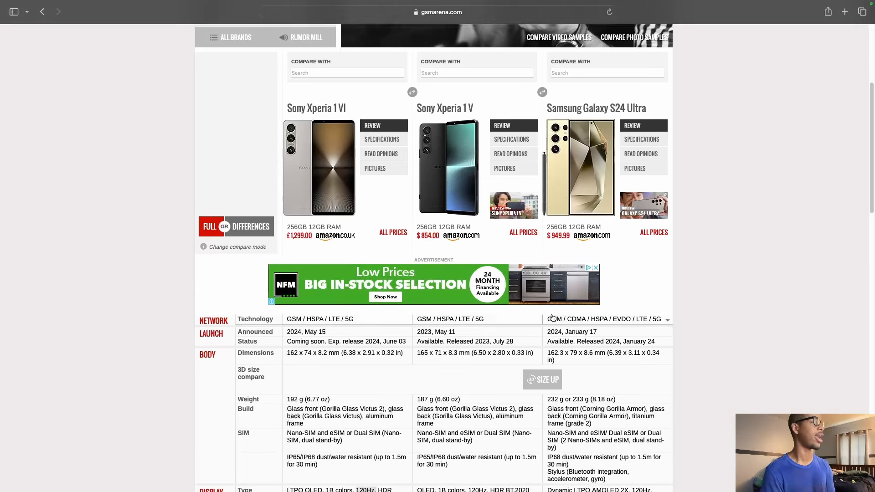
scroll(down, 3)
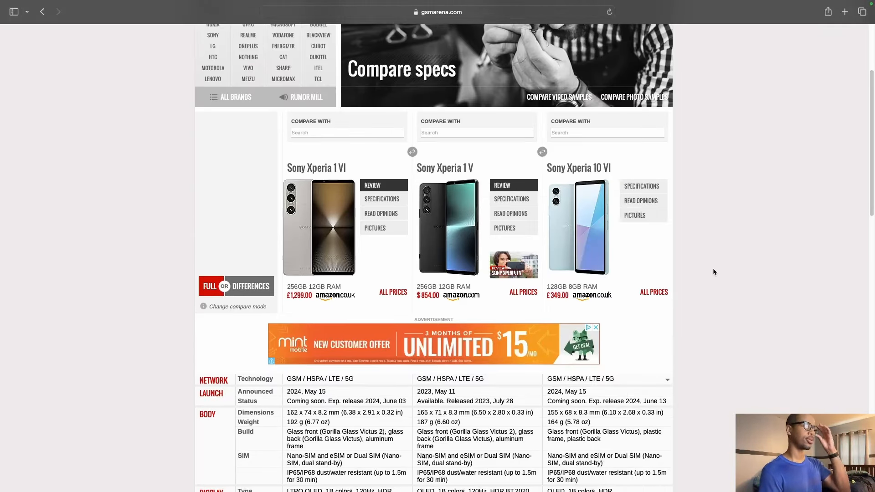
Scroll down to the Xperia 10 VI and Xperia 1 spec rows.
scroll(down, 3)
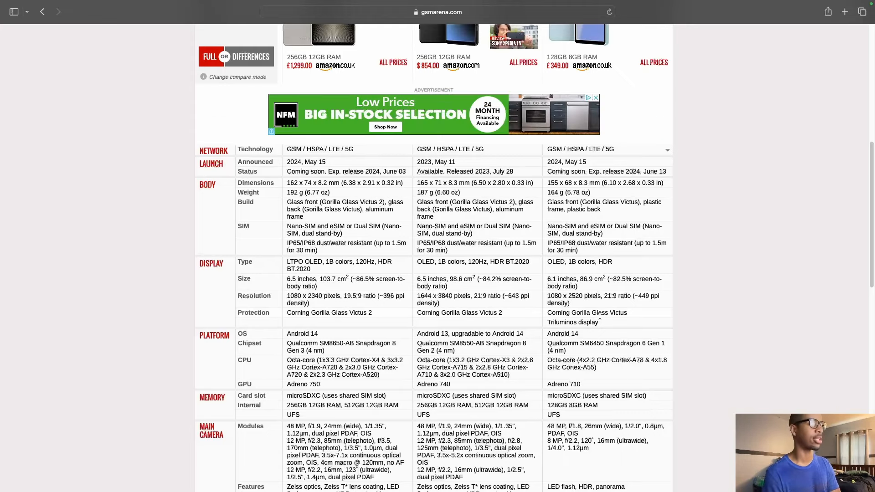
Scroll through the Main Camera, Selfie Camera, Sound and Comms rows.
scroll(down, 3)
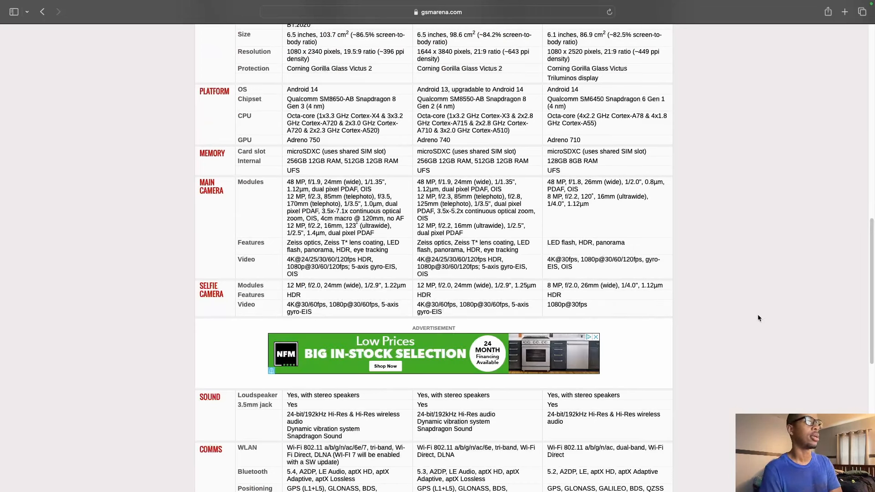
mouse_move(758, 329)
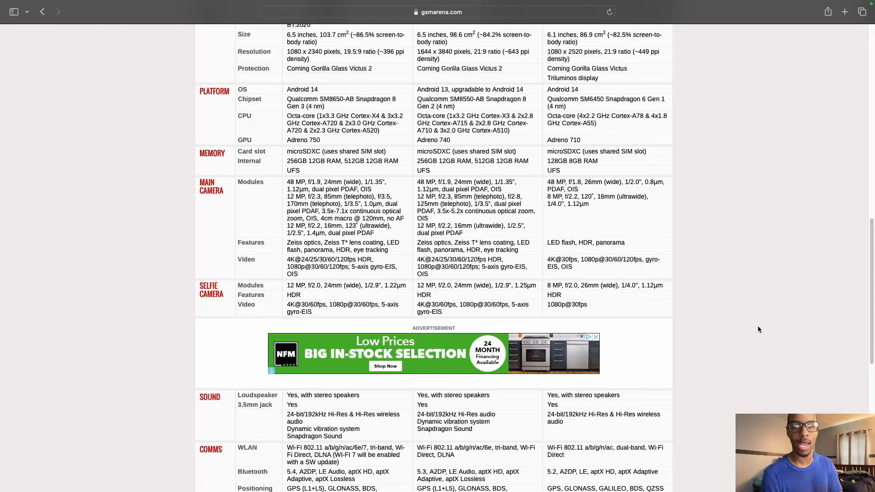
mouse_move(754, 326)
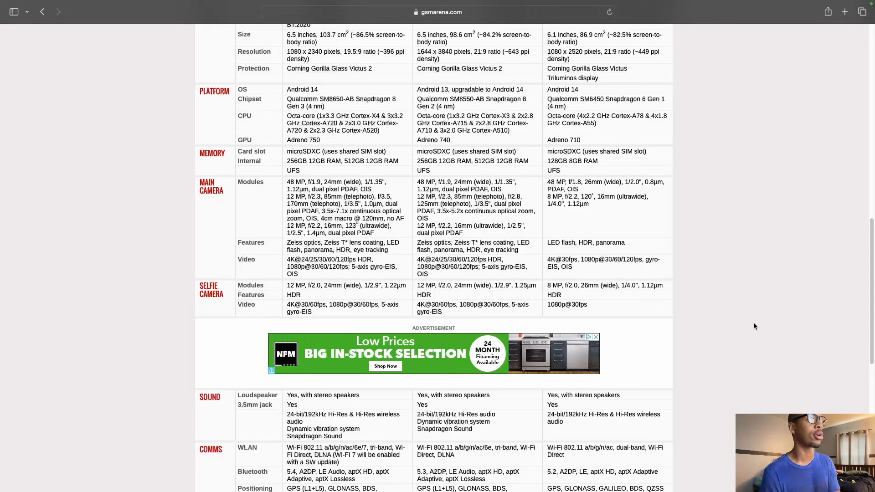
mouse_move(755, 329)
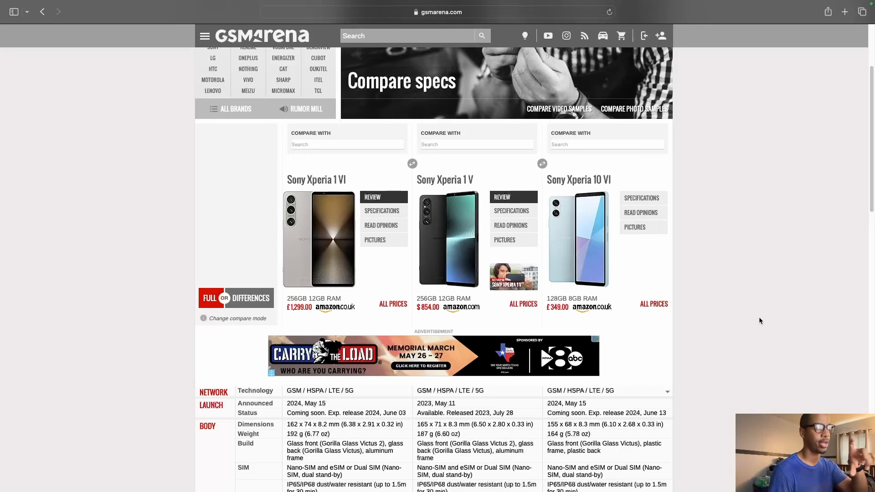
mouse_move(776, 345)
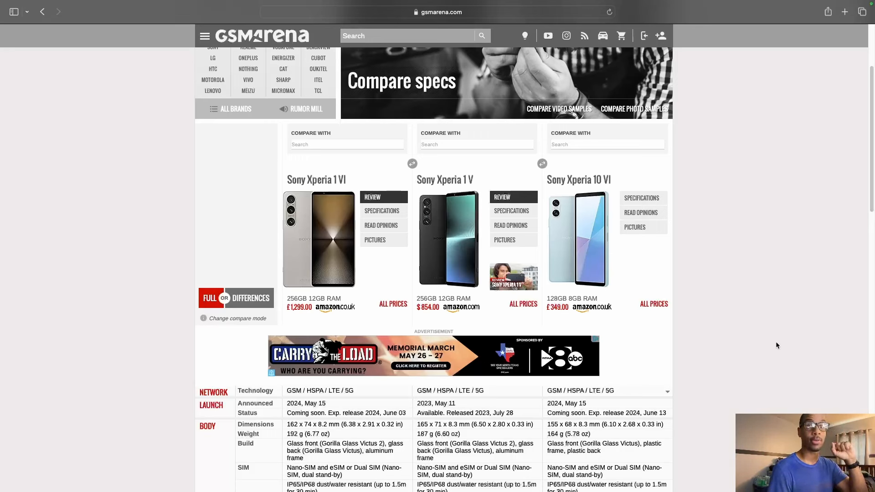